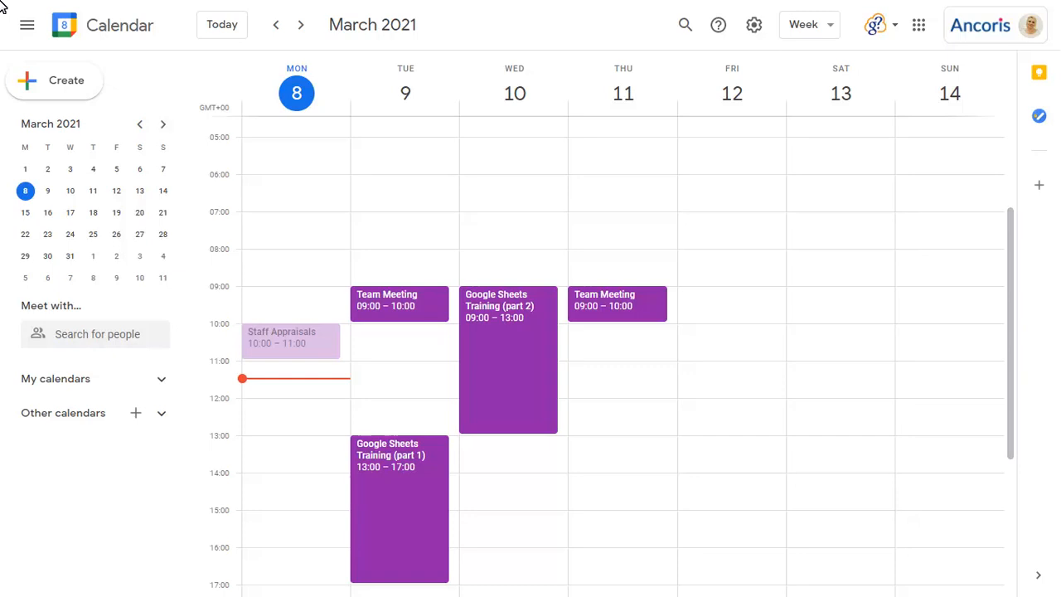
pyautogui.moveTo(593, 259)
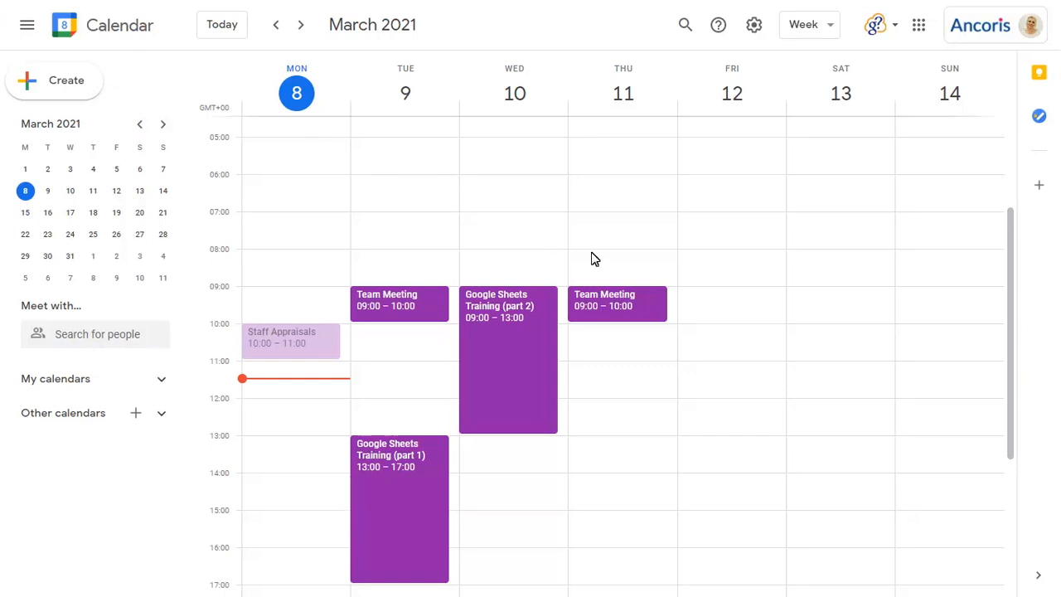
# Step: Create an out-of-office entry 'Unavailable' on Friday 12 March from 09:00 to 14:00
pyautogui.click(732, 302)
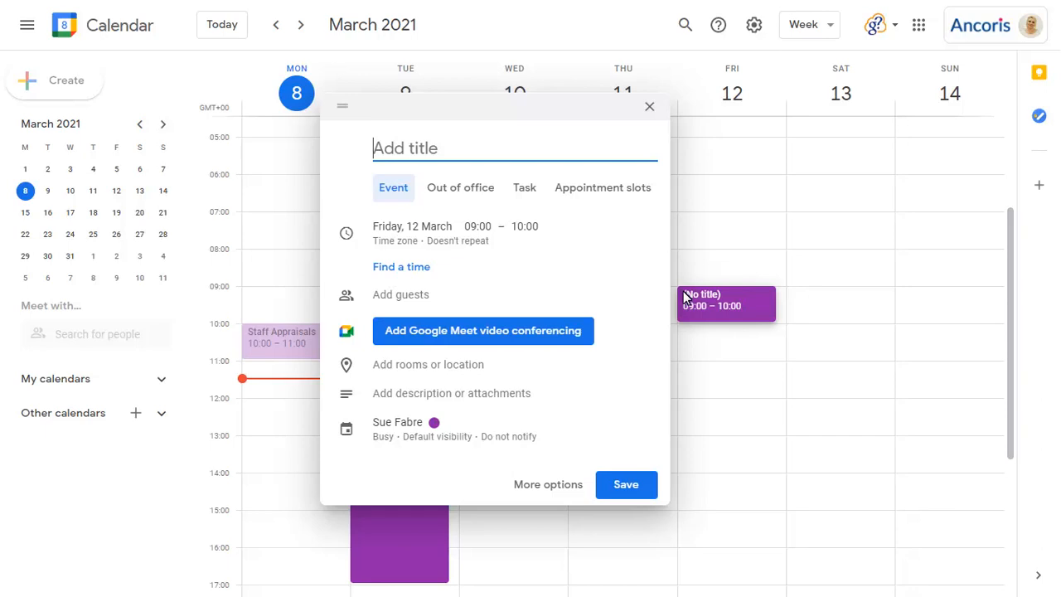
pyautogui.click(461, 187)
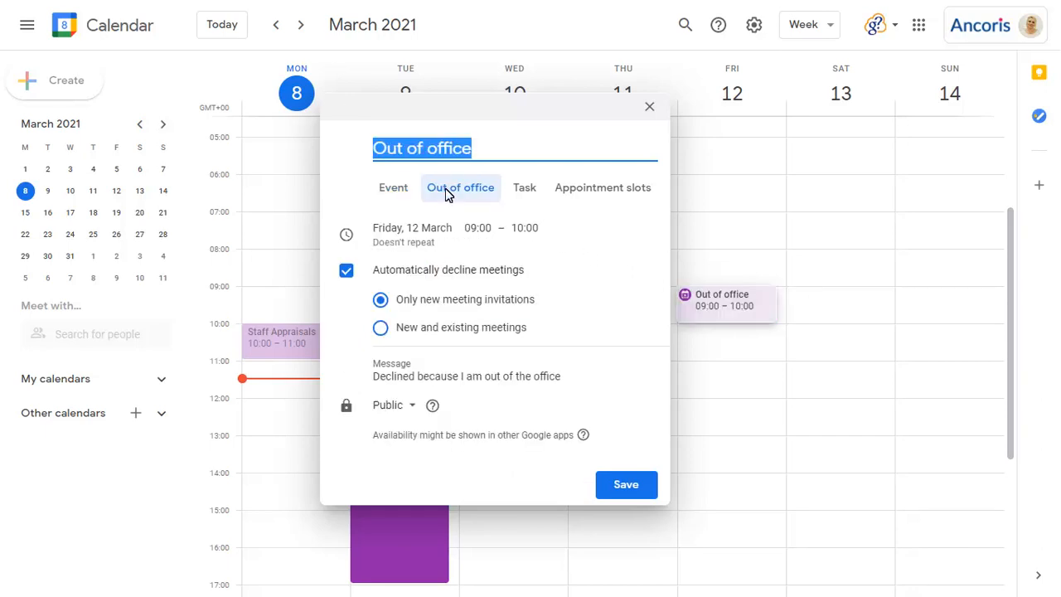
pyautogui.moveTo(408, 169)
pyautogui.write('Unavailable')
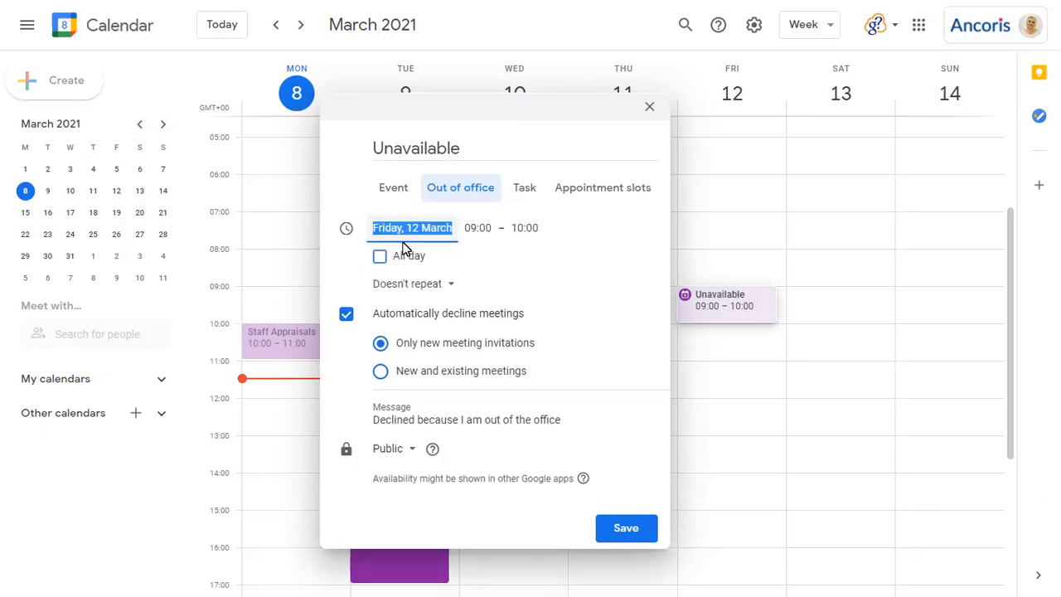
pyautogui.moveTo(425, 246)
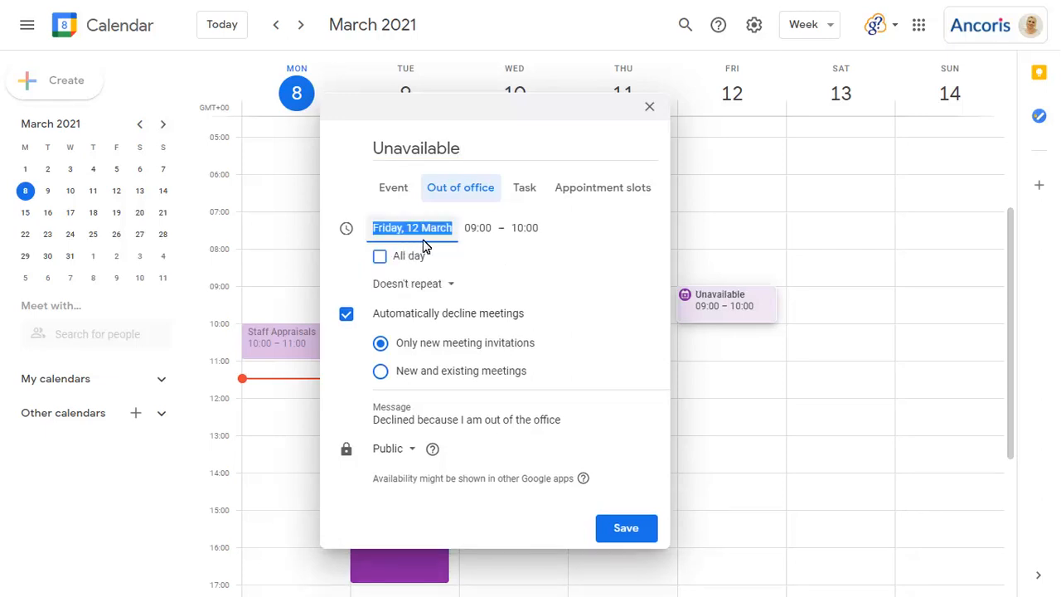
pyautogui.click(524, 227)
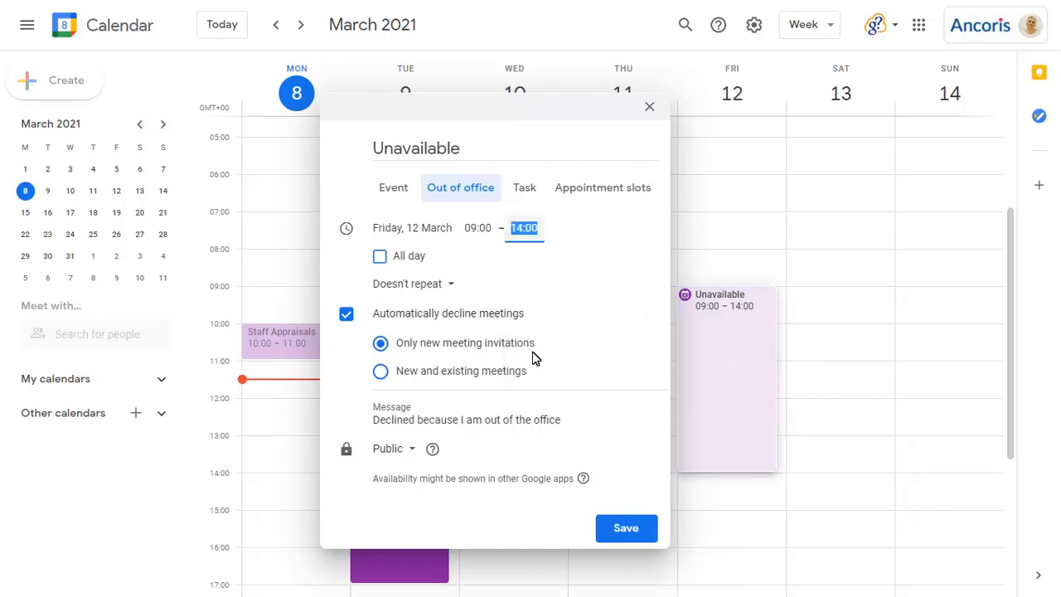
# Step: Set the entry to repeat weekly on Friday and extend the decline message with rescheduling
pyautogui.click(413, 281)
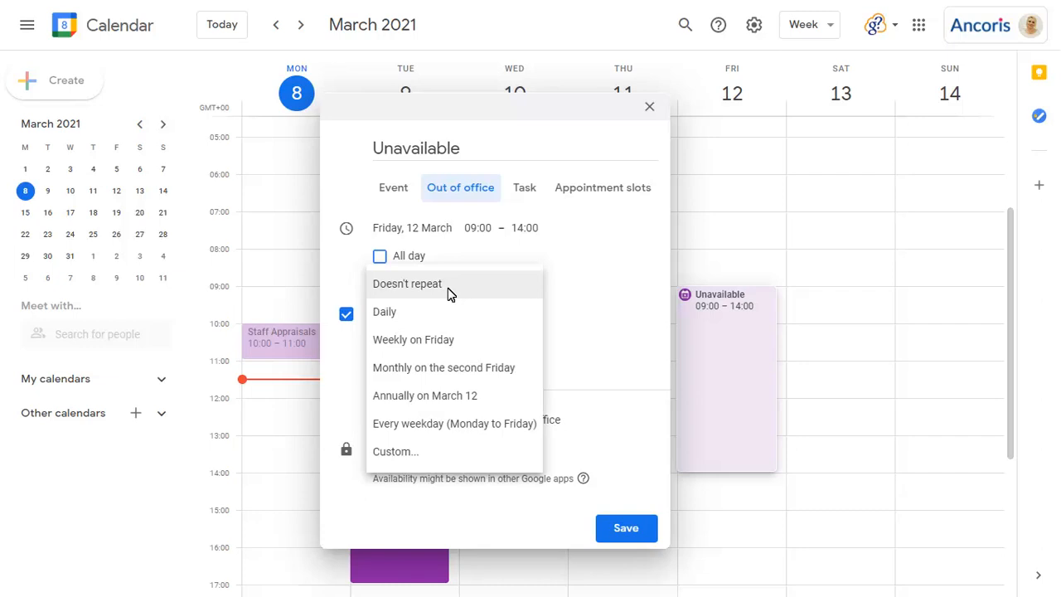
pyautogui.click(413, 338)
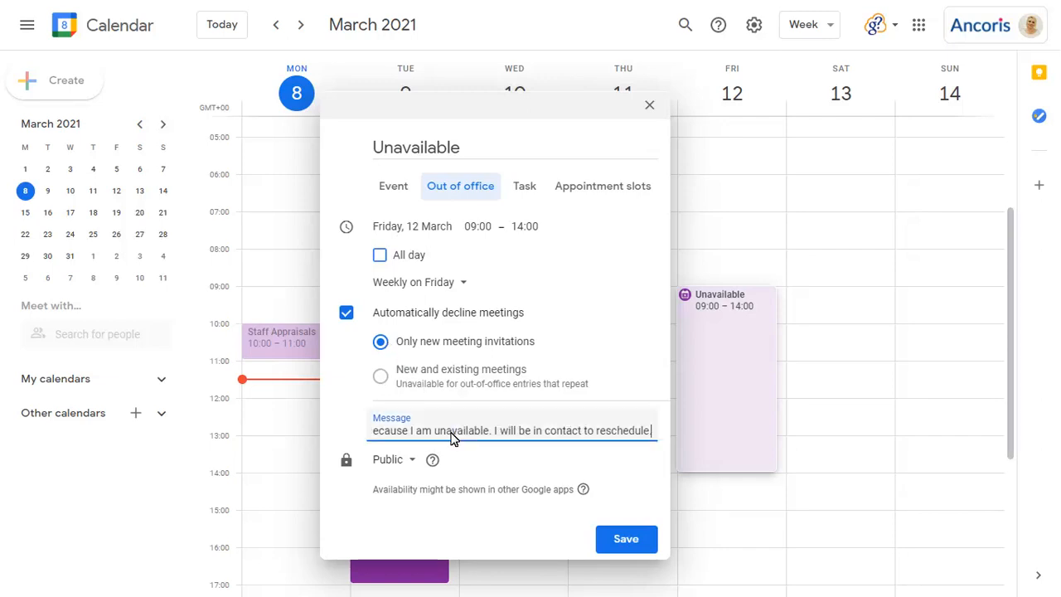
# Step: Save the recurring entry and check it appears on Friday 19 March next week
pyautogui.click(627, 538)
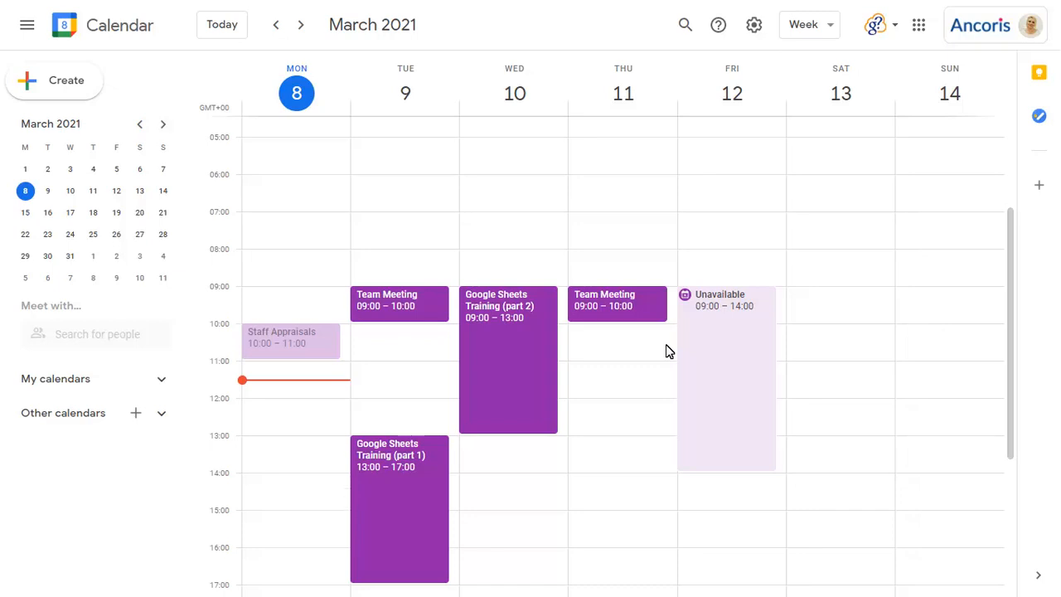
pyautogui.click(300, 25)
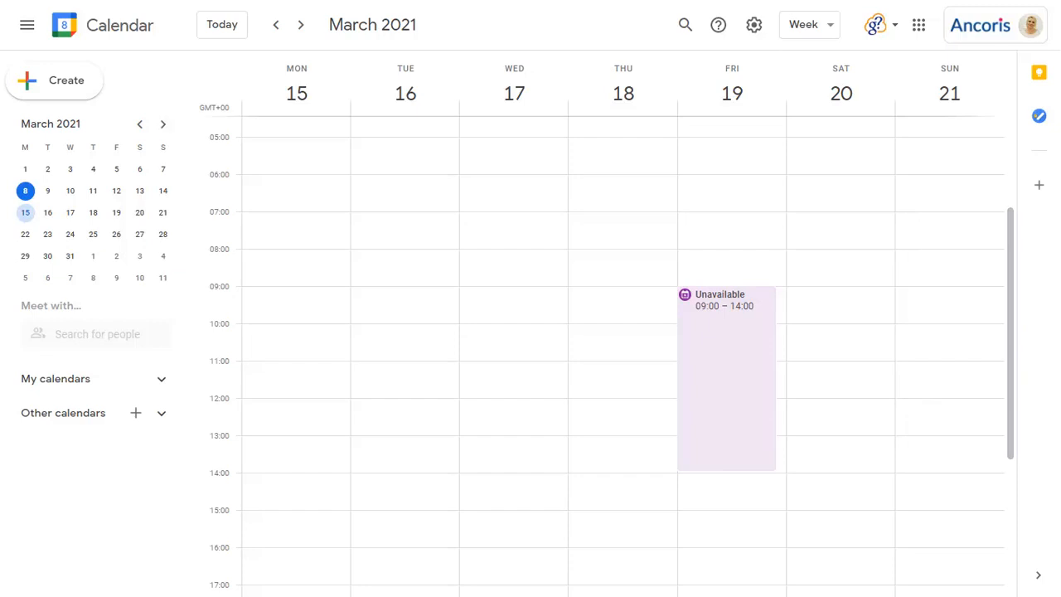